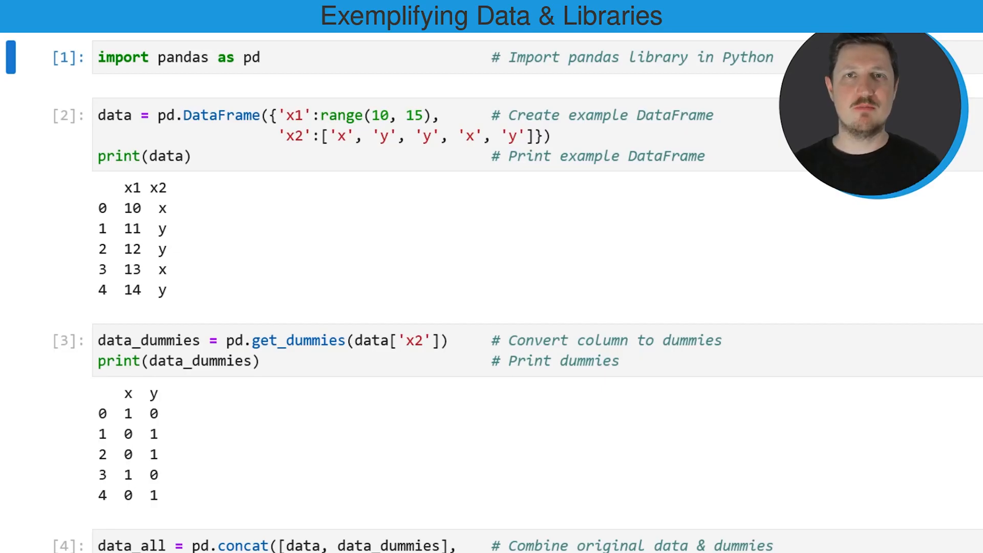
Navigate from the Statistics Globe about page to the R graphics overview listing graph types.
click(251, 58)
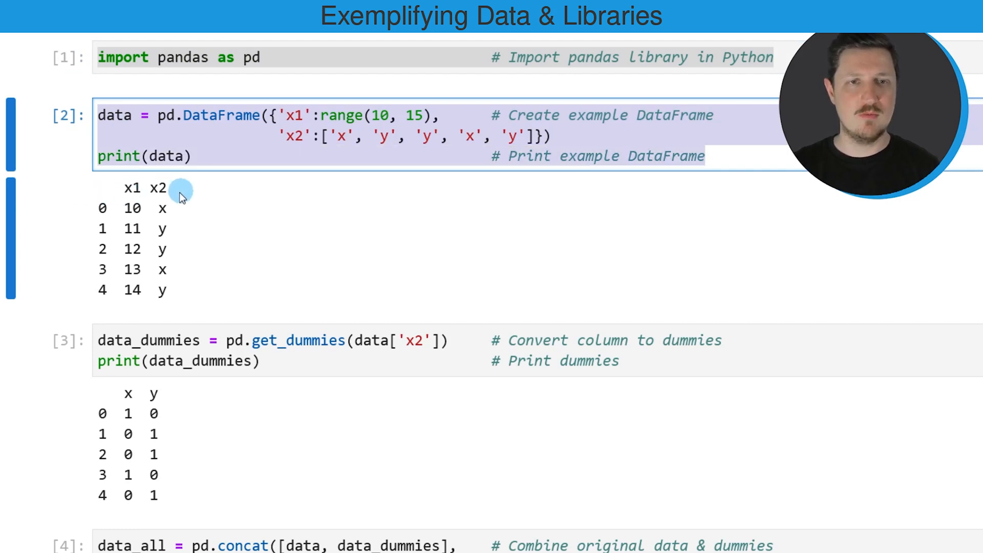
mouse_move(164, 224)
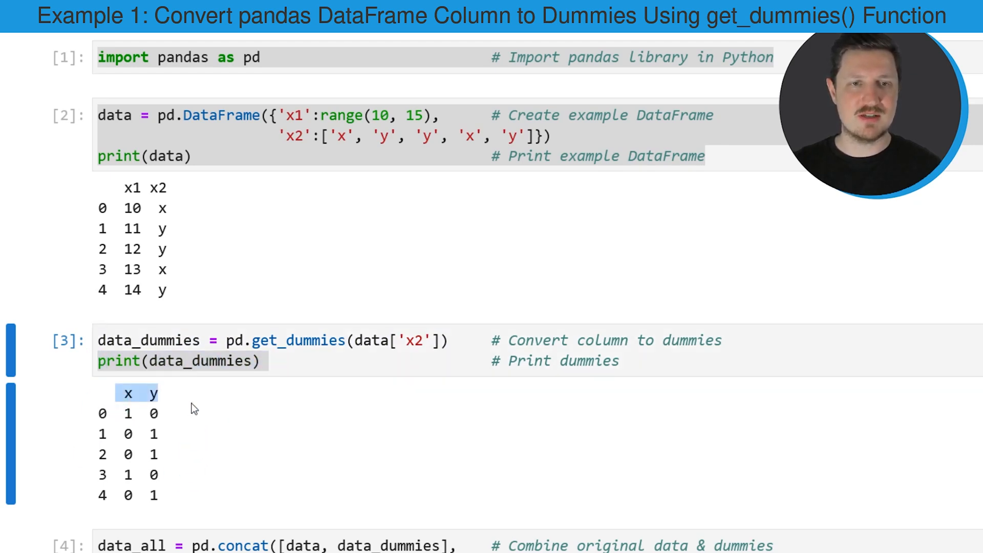
click(189, 417)
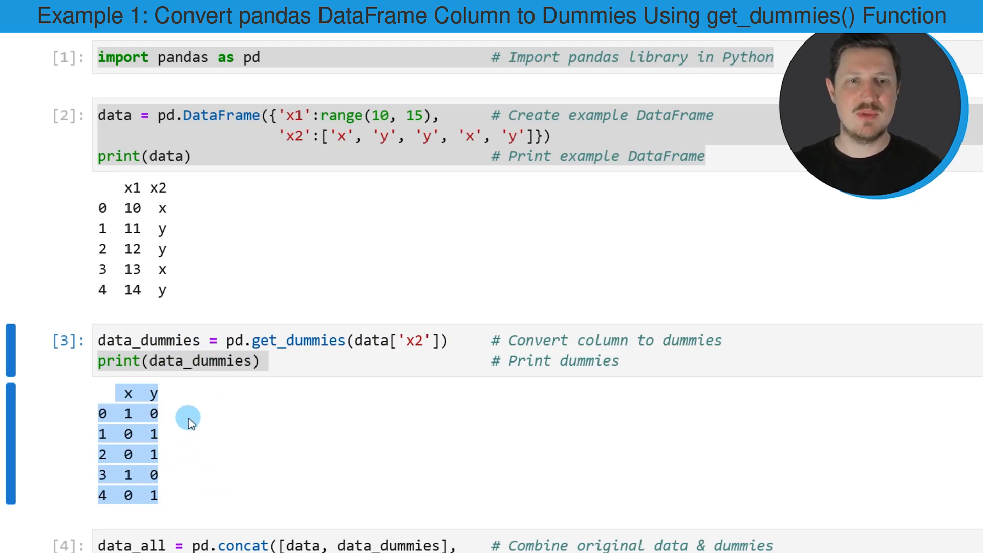
mouse_move(125, 395)
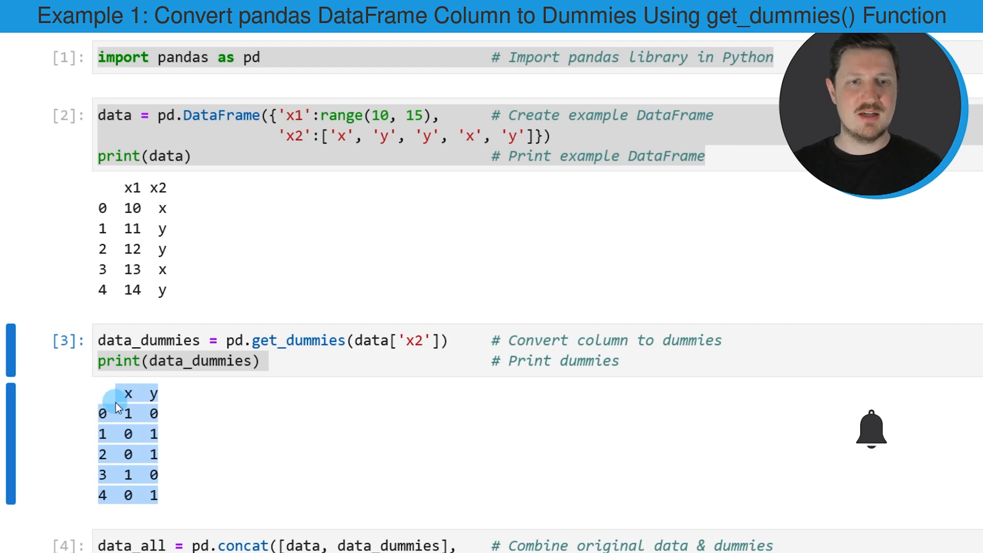
mouse_move(163, 209)
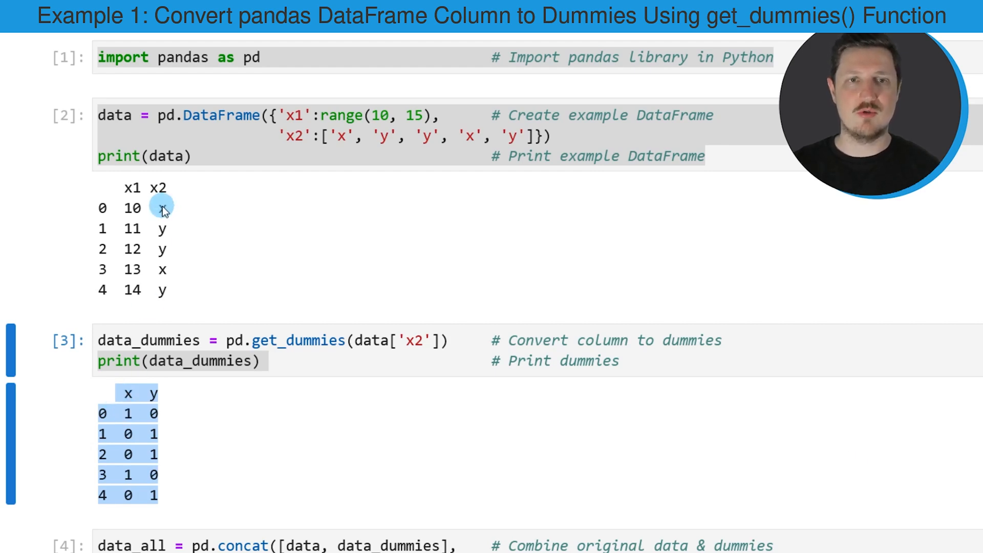
mouse_move(156, 434)
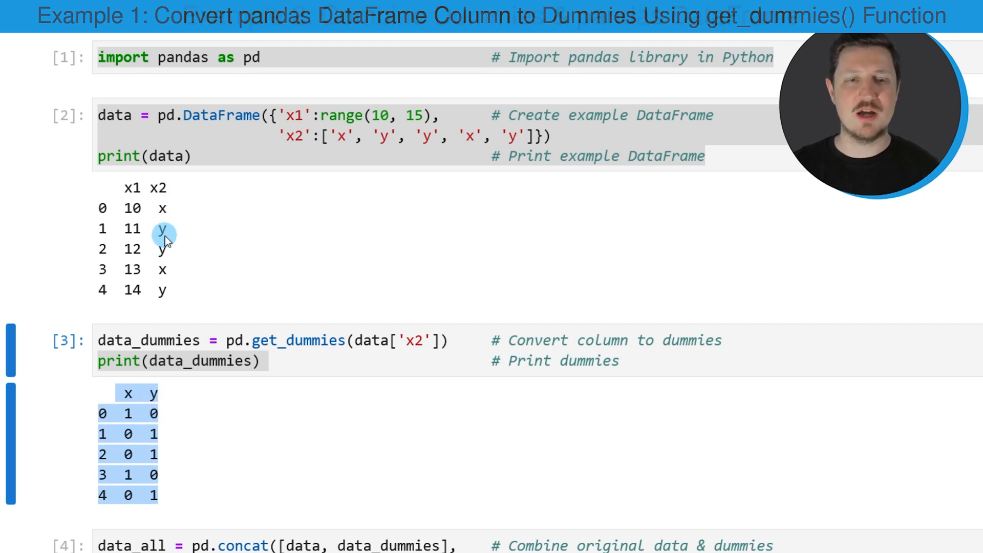
scroll(down, 3)
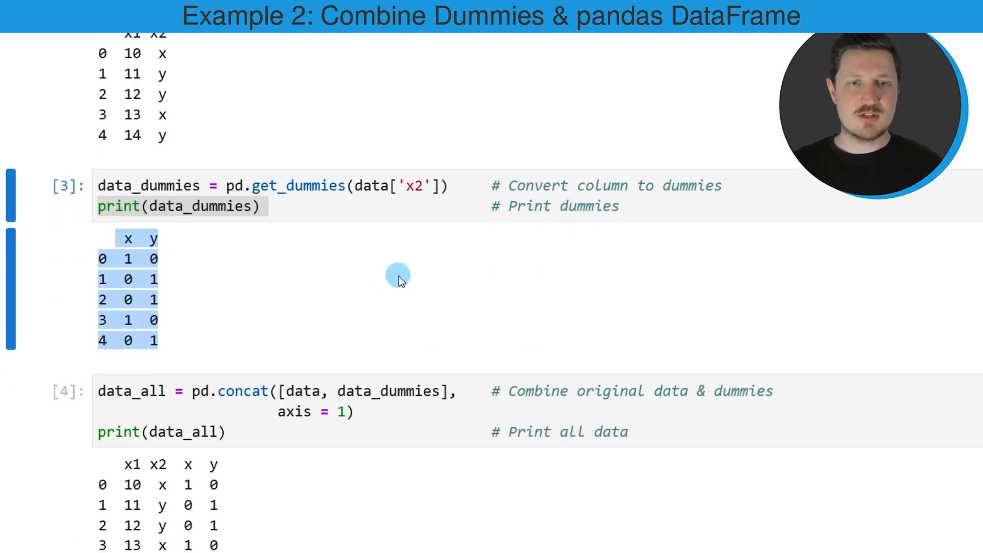
mouse_move(175, 279)
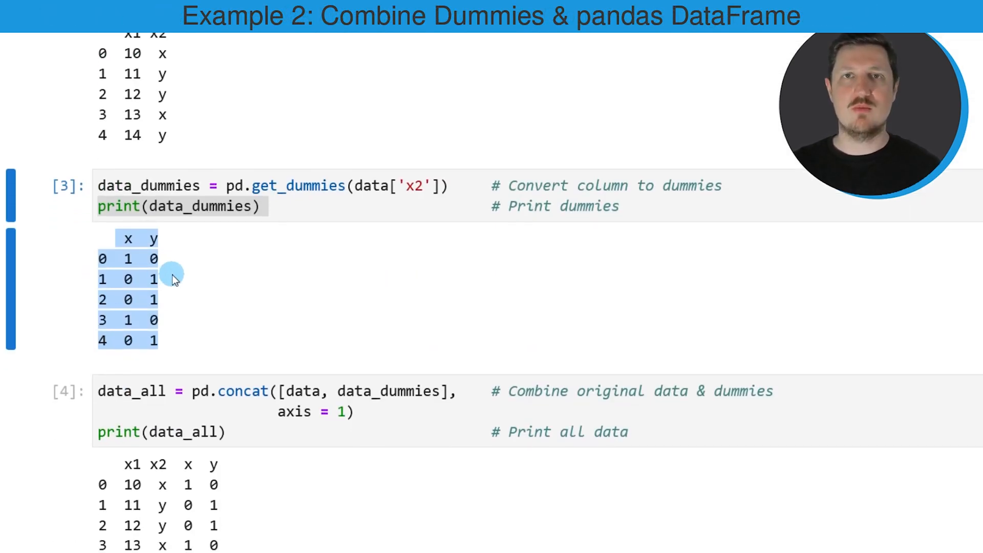
click(157, 390)
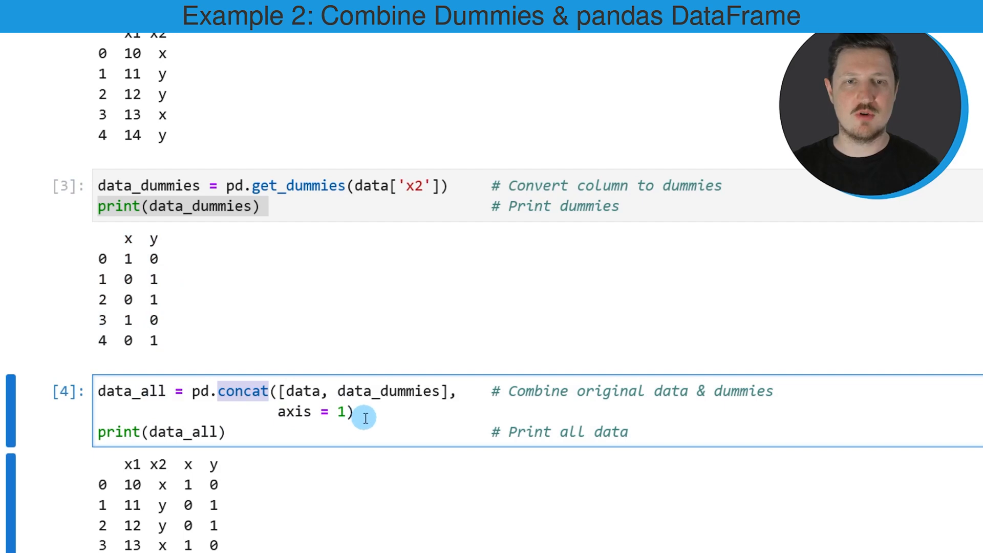
mouse_move(304, 391)
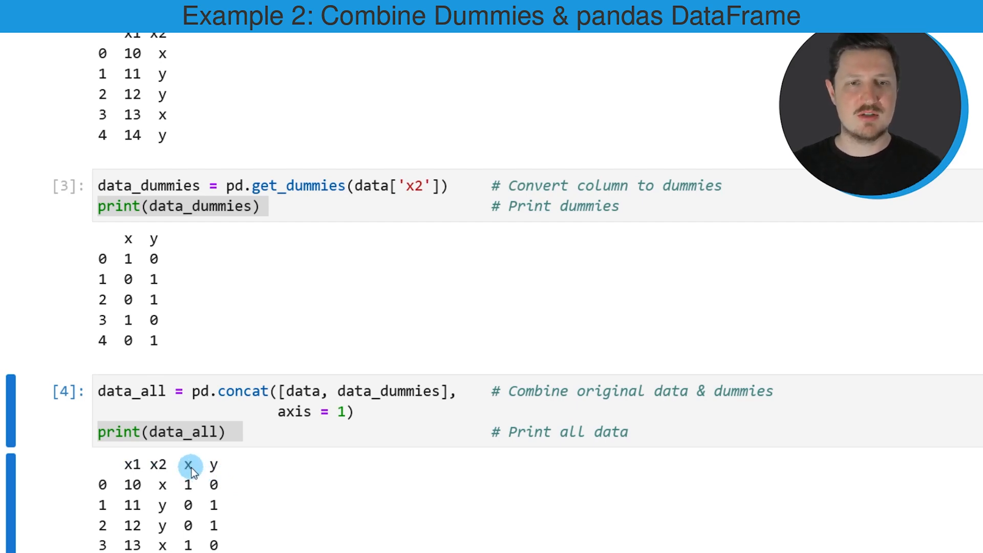
mouse_move(213, 540)
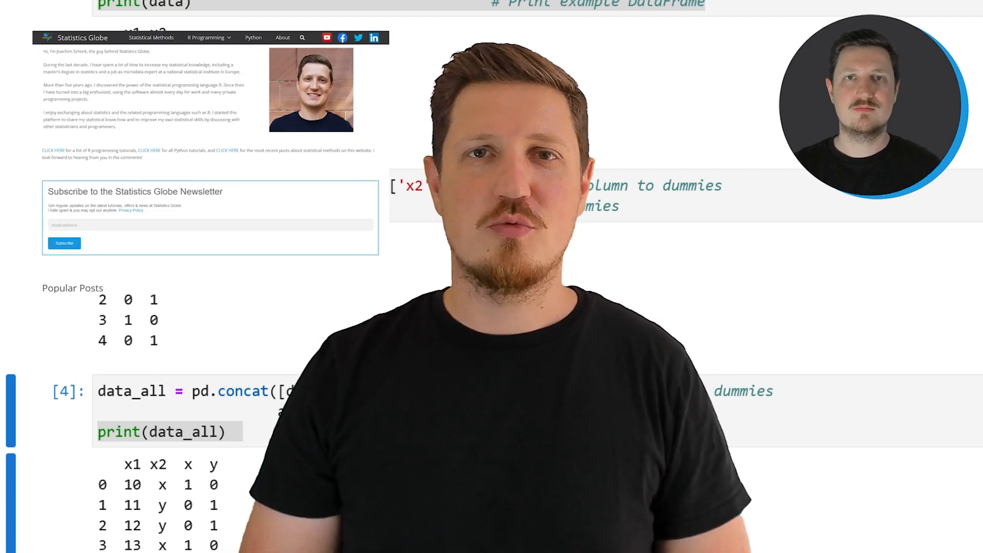
scroll(down, 3)
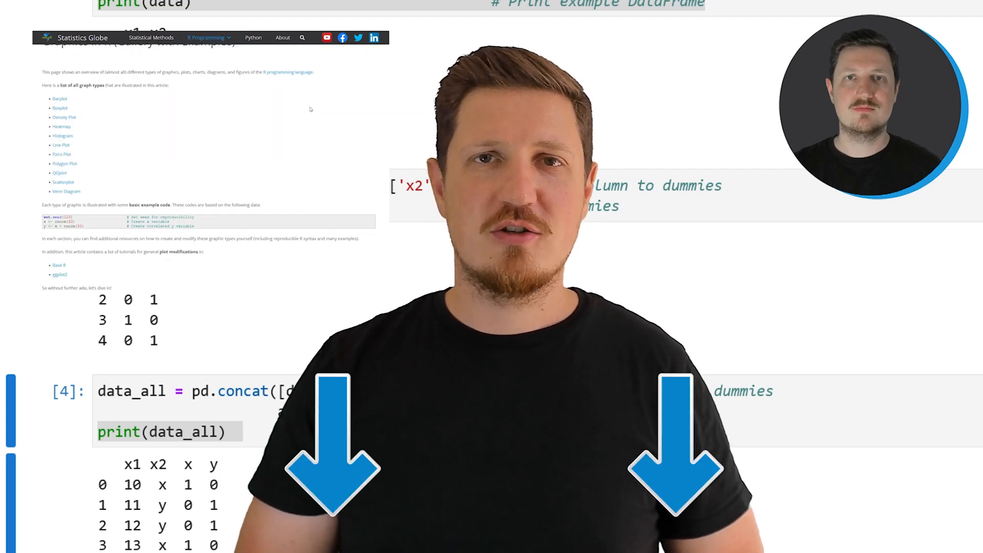
click(59, 98)
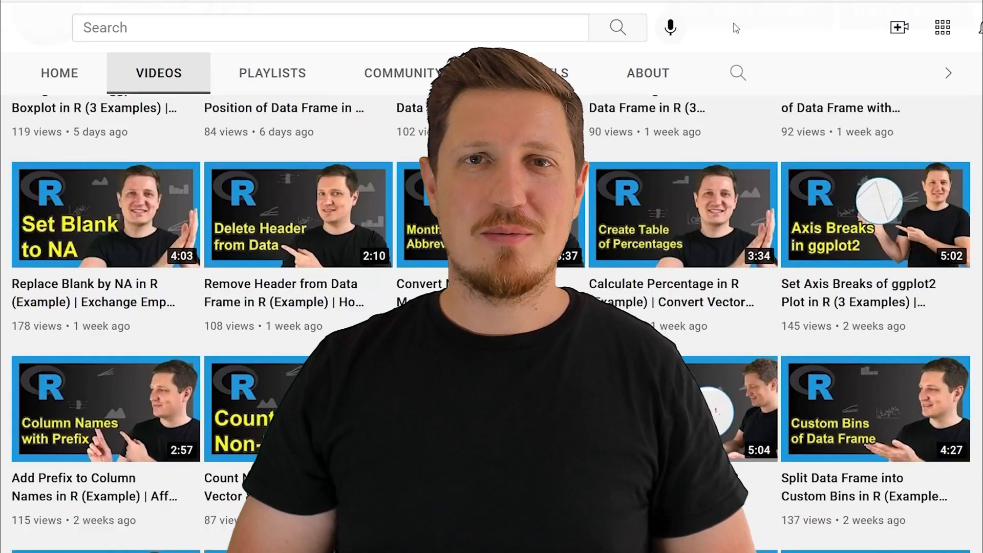
scroll(down, 3)
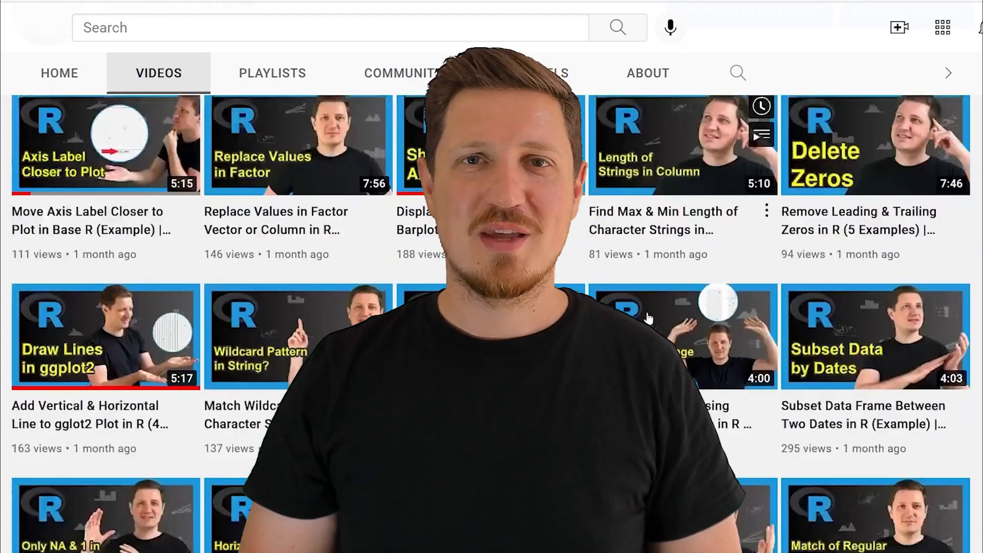
scroll(down, 3)
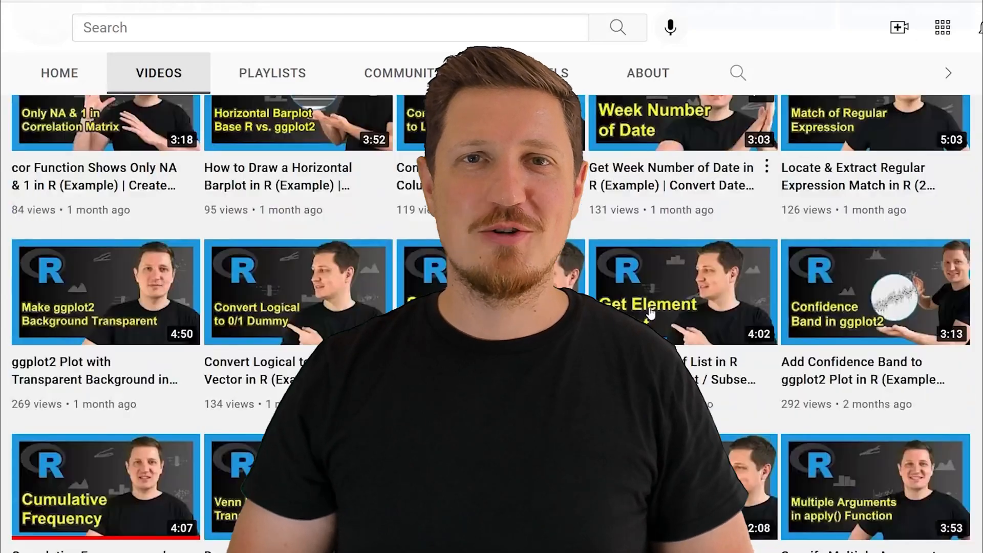